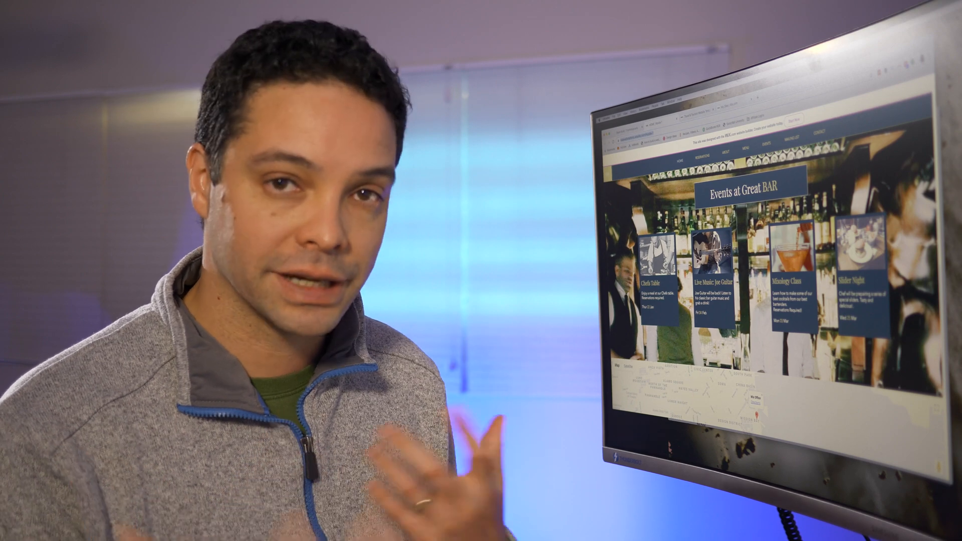
pyautogui.click(17, 137)
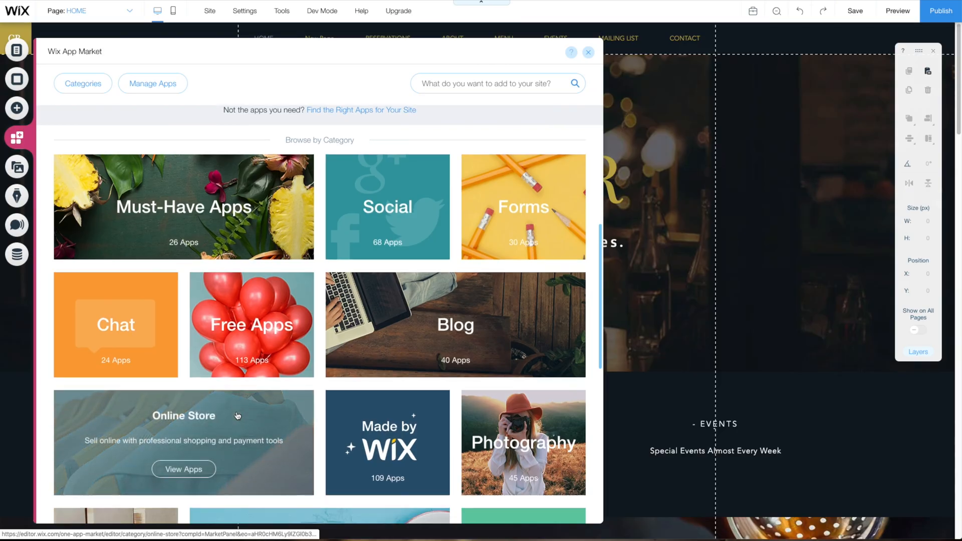
pyautogui.scroll(-3)
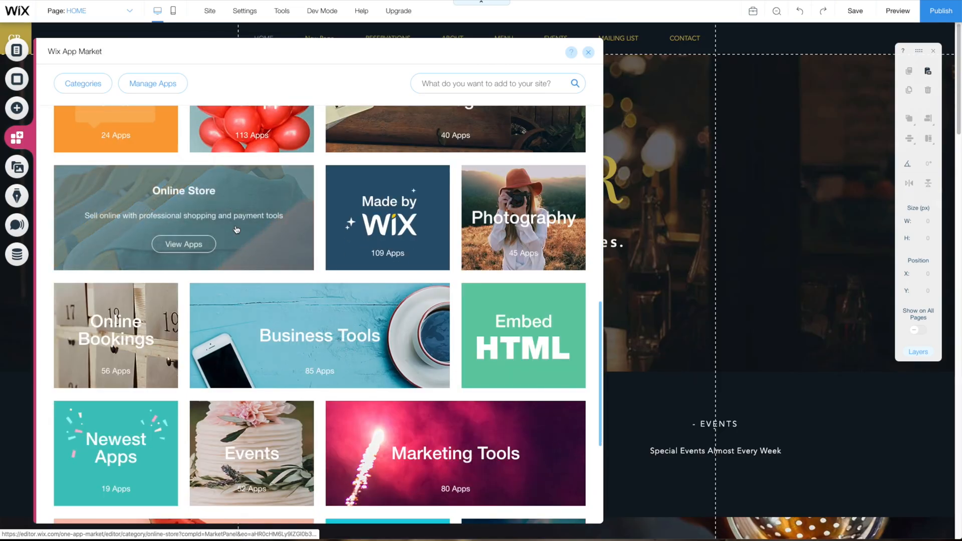